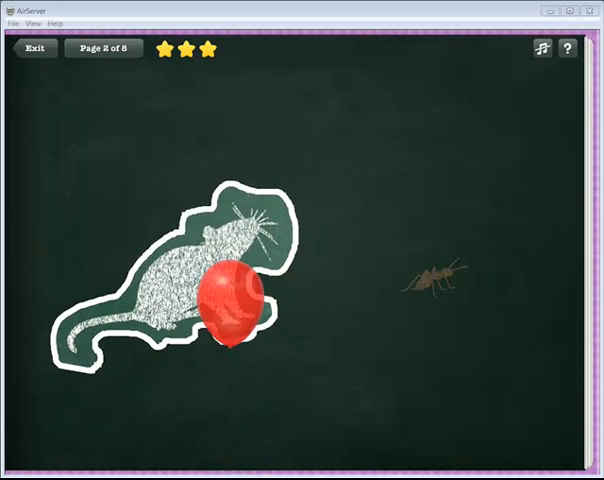
Answer the animal questions on pages 2 through 5 of the sample chalkboard game
{"action": "left_click", "coordinate": [225, 305]}
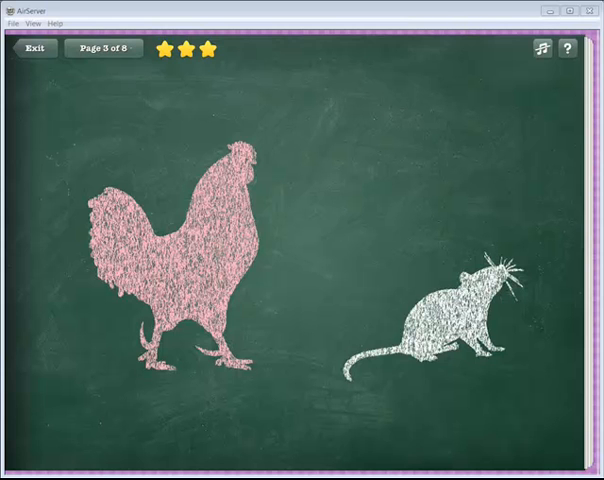
{"action": "left_click", "coordinate": [445, 330]}
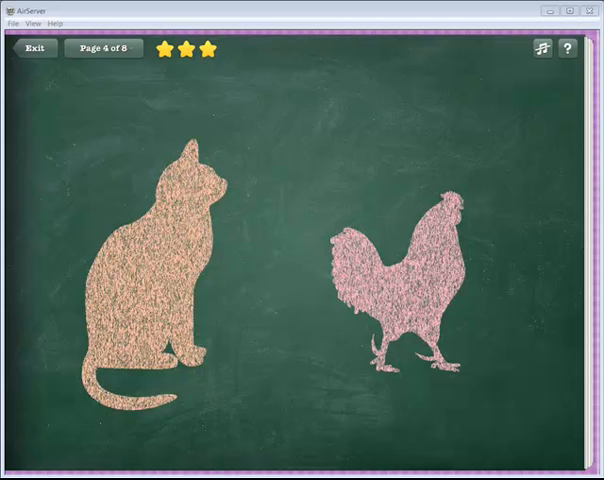
{"action": "left_click", "coordinate": [160, 270]}
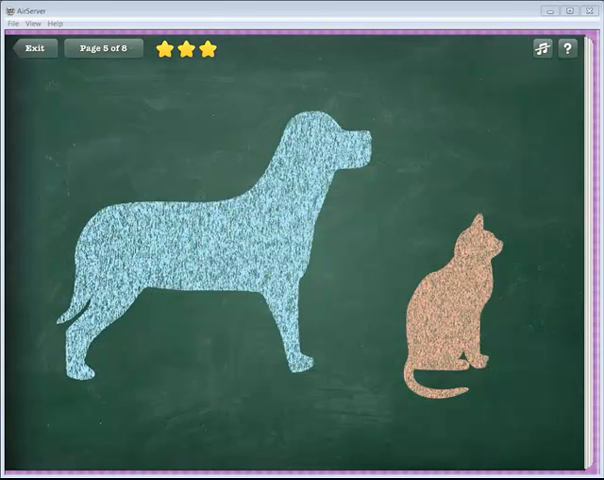
{"action": "left_click", "coordinate": [33, 49]}
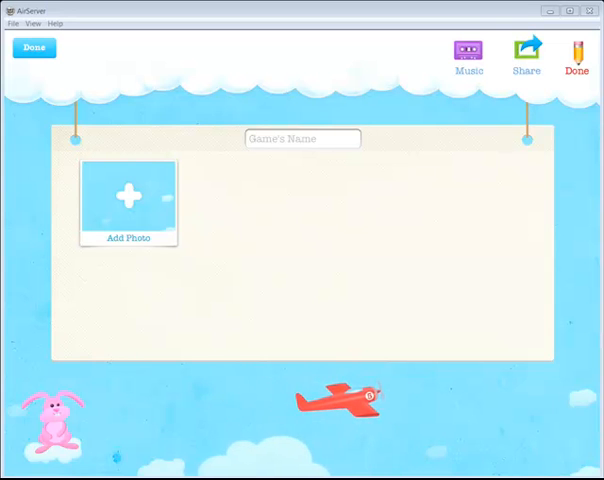
Name the new game 'United States Quiz'
{"action": "left_click", "coordinate": [301, 138]}
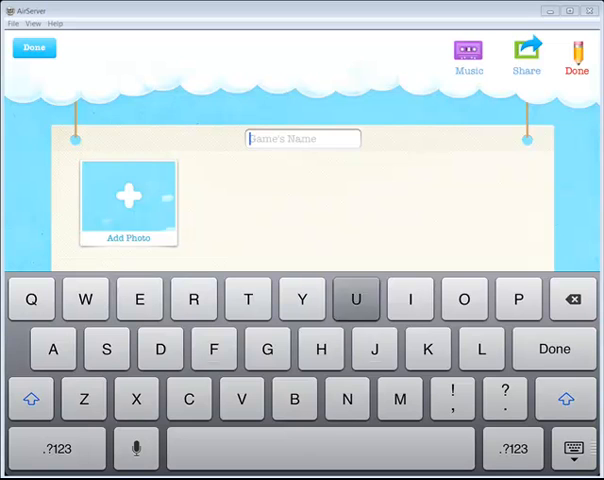
{"action": "type", "text": "United States G"}
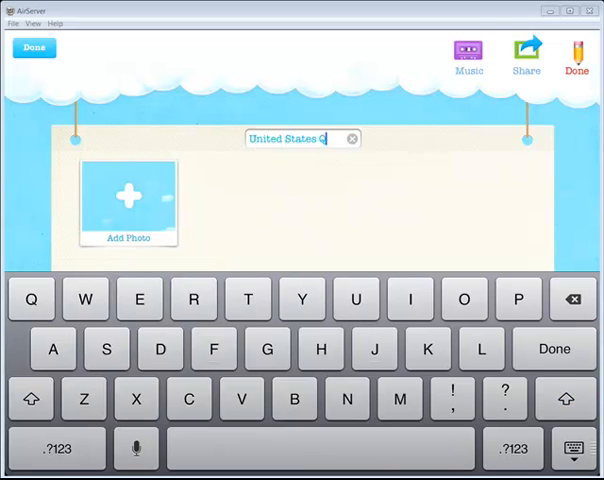
{"action": "type", "text": "uiz"}
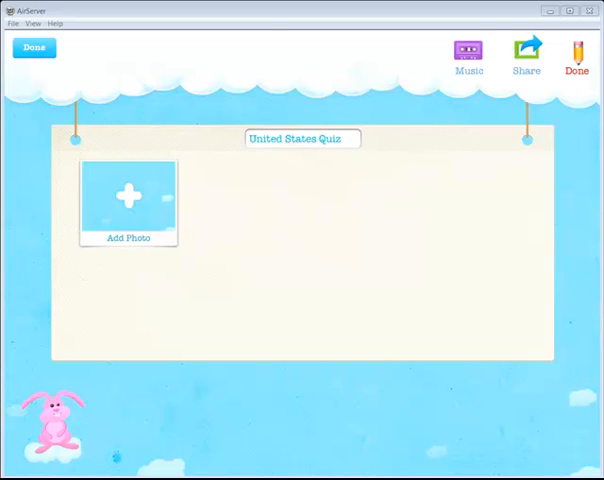
{"action": "left_click", "coordinate": [128, 192]}
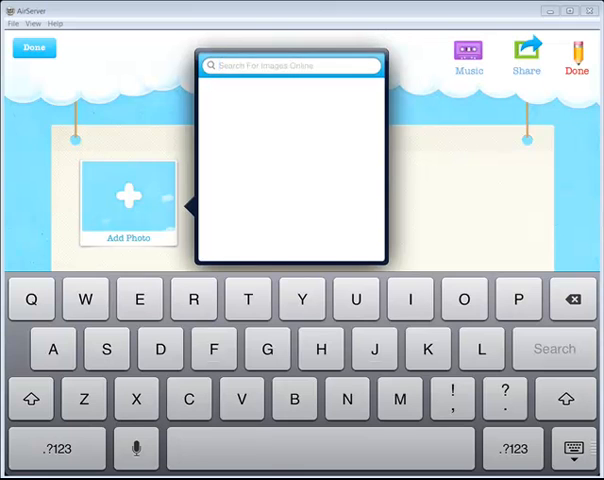
Search online images for 'united states' and use the colored states map as page one
{"action": "type", "text": "united"}
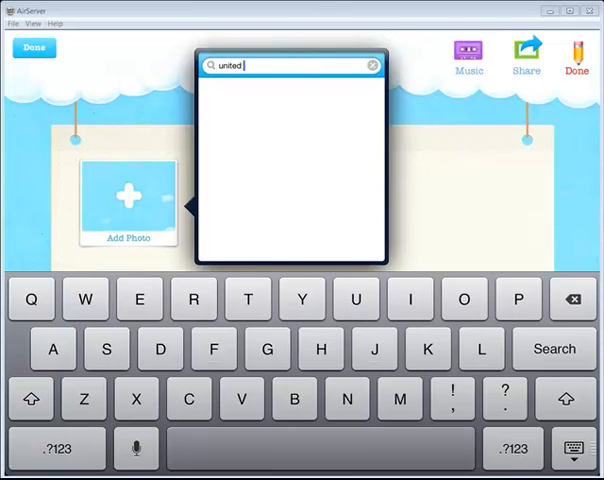
{"action": "type", "text": "states"}
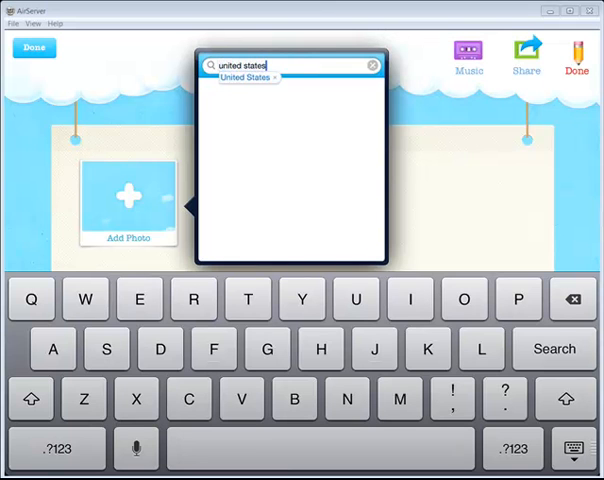
{"action": "left_click", "coordinate": [248, 78]}
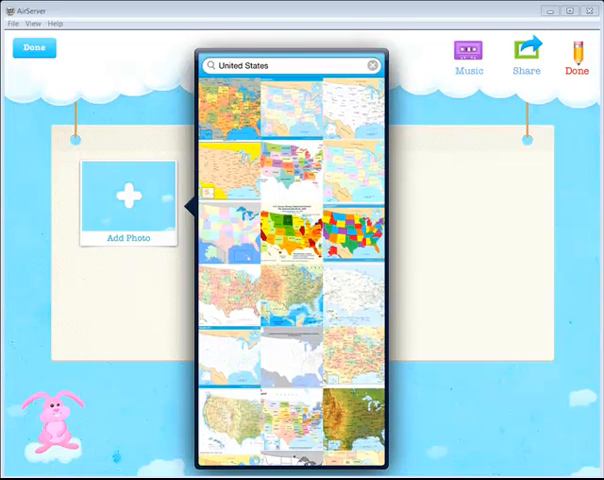
{"action": "left_click", "coordinate": [290, 222]}
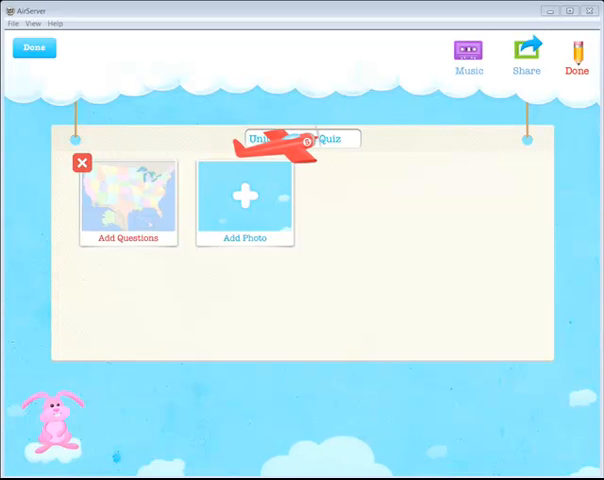
Add Question 1 with a recorded spoken prompt and California traced as its answer
{"action": "left_click", "coordinate": [128, 200]}
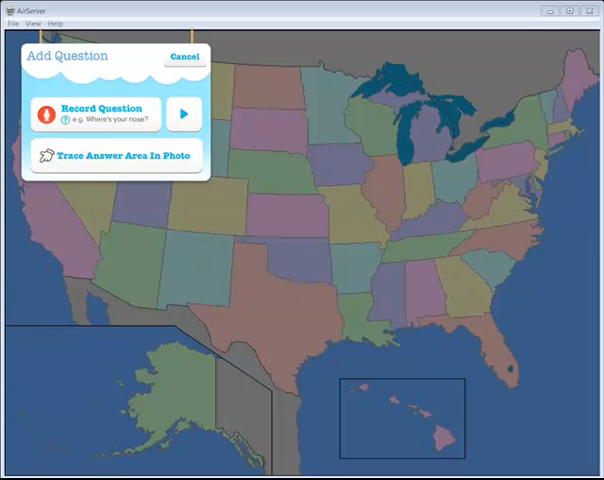
{"action": "left_click", "coordinate": [183, 114]}
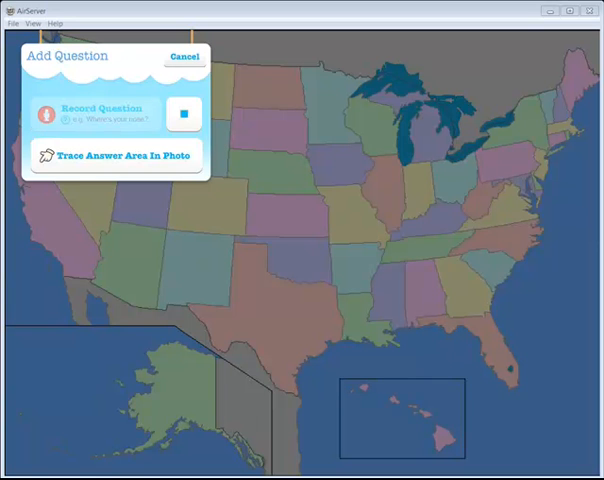
{"action": "left_click", "coordinate": [184, 114]}
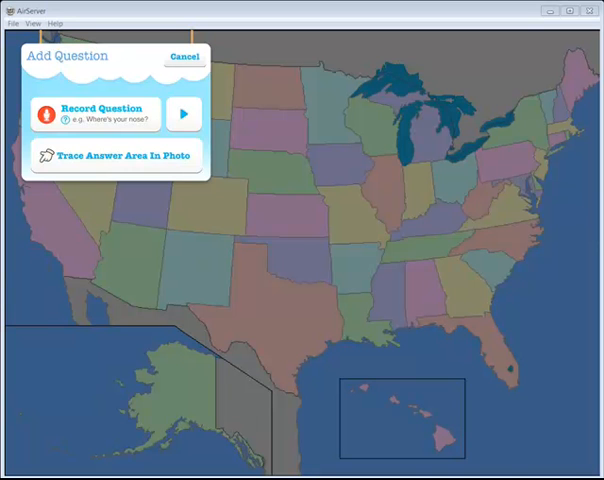
{"action": "left_click", "coordinate": [185, 57]}
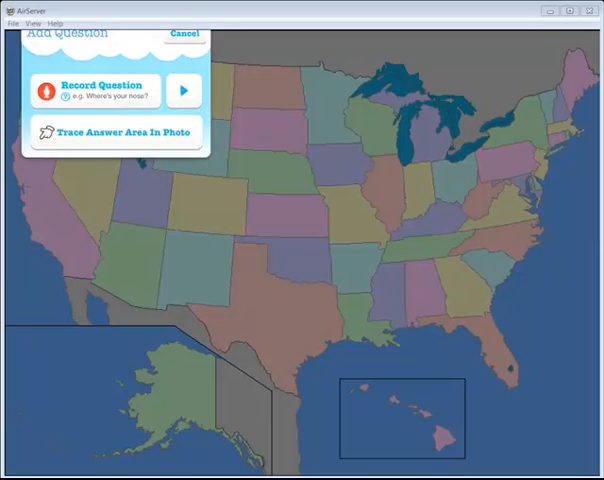
{"action": "left_click", "coordinate": [184, 33]}
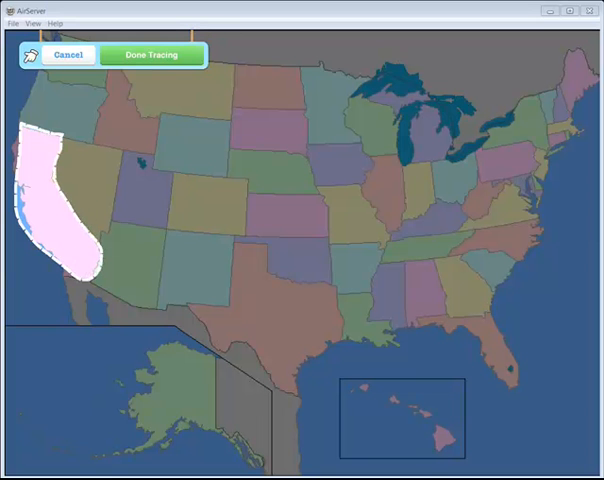
{"action": "left_click", "coordinate": [152, 54]}
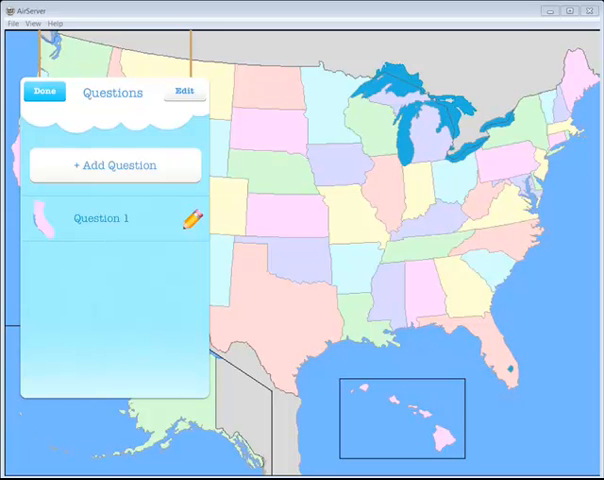
Rename Question 1 to 'California' and return to the one-question game overview
{"action": "left_click", "coordinate": [190, 218]}
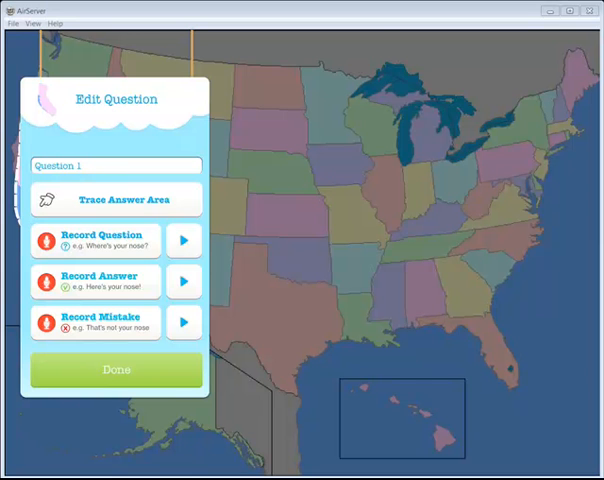
{"action": "left_click", "coordinate": [115, 165]}
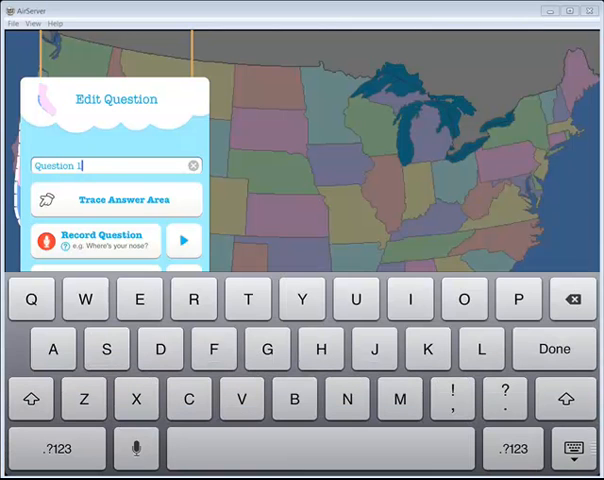
{"action": "left_click", "coordinate": [192, 165]}
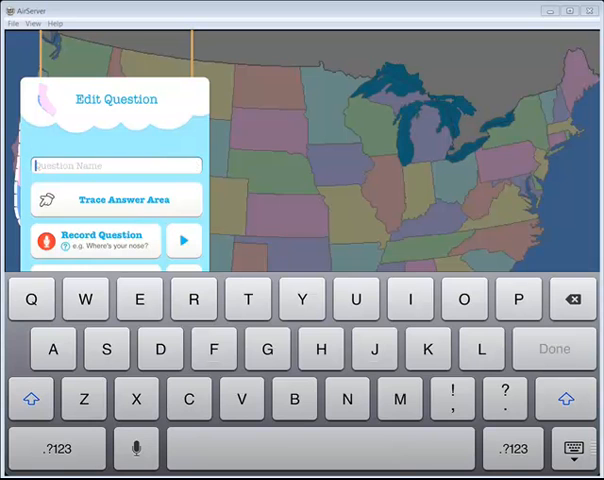
{"action": "type", "text": "California"}
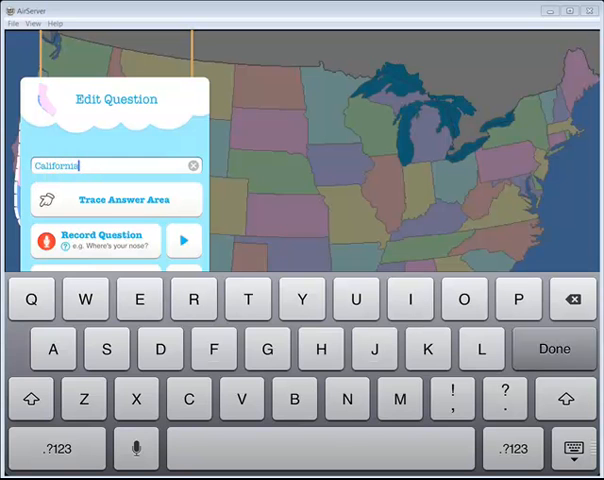
{"action": "left_click", "coordinate": [553, 348]}
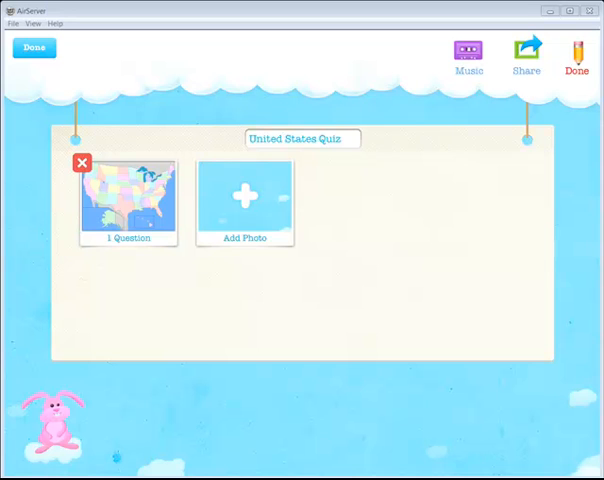
Add a second page with the United States map found by searching 'united'
{"action": "left_click", "coordinate": [244, 198]}
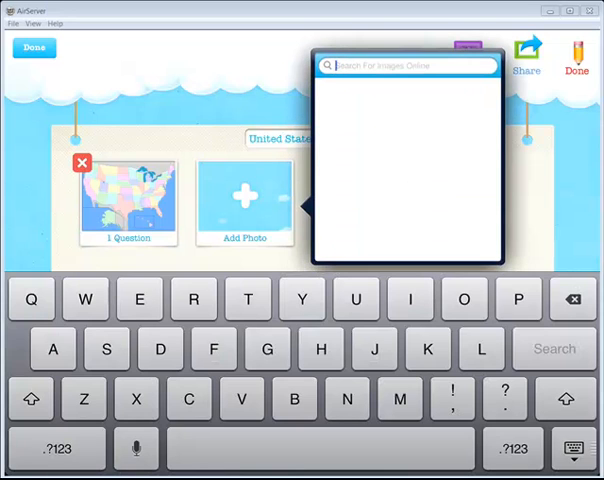
{"action": "type", "text": "united"}
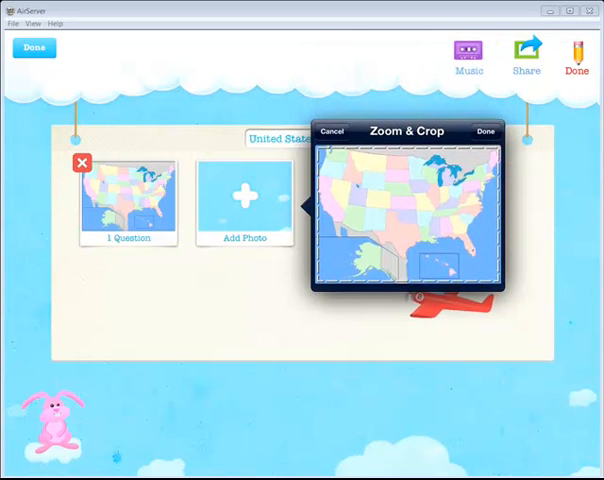
{"action": "left_click", "coordinate": [486, 131]}
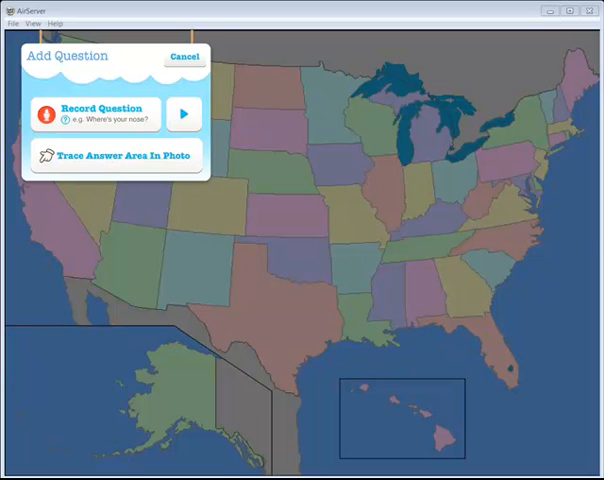
Trace Louisiana as the second page's Question 1 answer area and save the question
{"action": "left_click", "coordinate": [112, 157]}
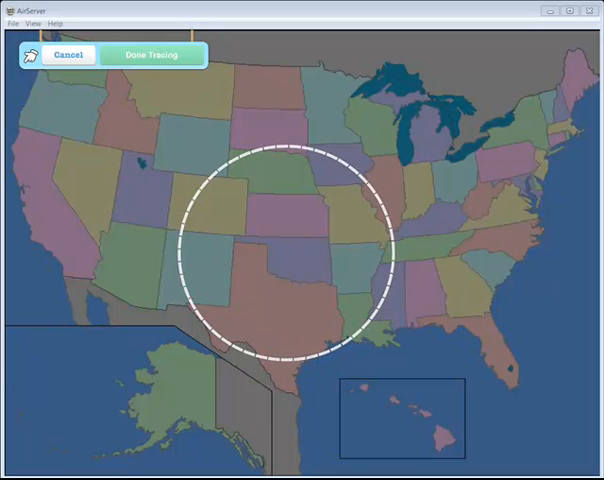
{"action": "left_click", "coordinate": [153, 54]}
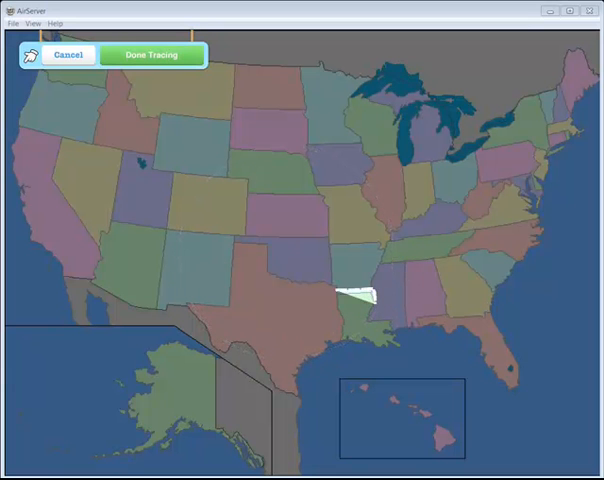
{"action": "left_click", "coordinate": [360, 330]}
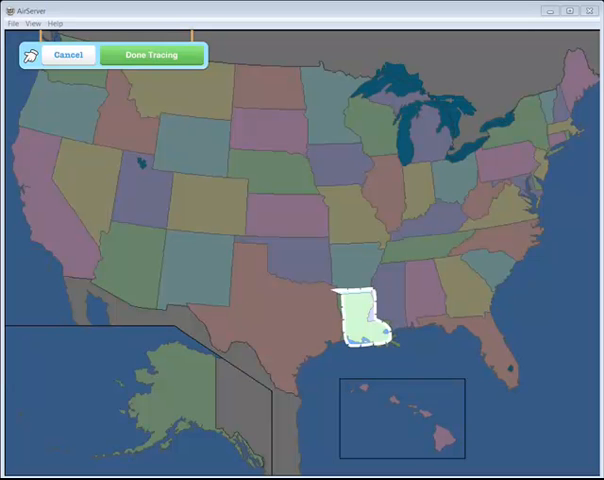
{"action": "left_click", "coordinate": [153, 54]}
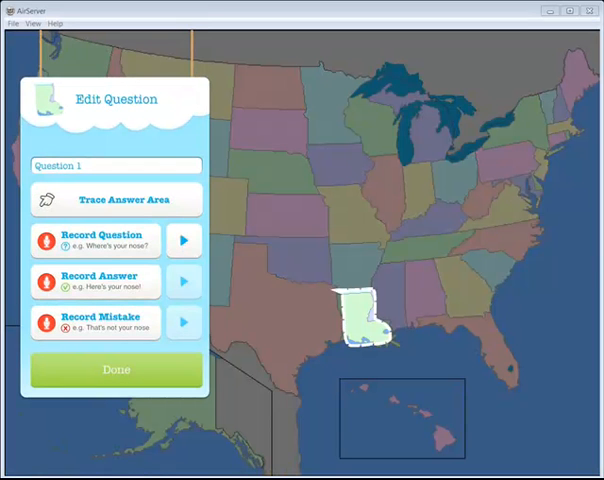
{"action": "left_click", "coordinate": [116, 369]}
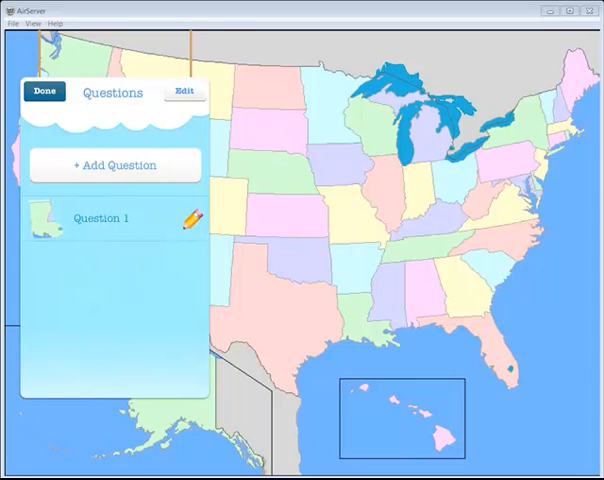
Finish the page's questions and preview background music options like Cuckoo to You
{"action": "left_click", "coordinate": [44, 92]}
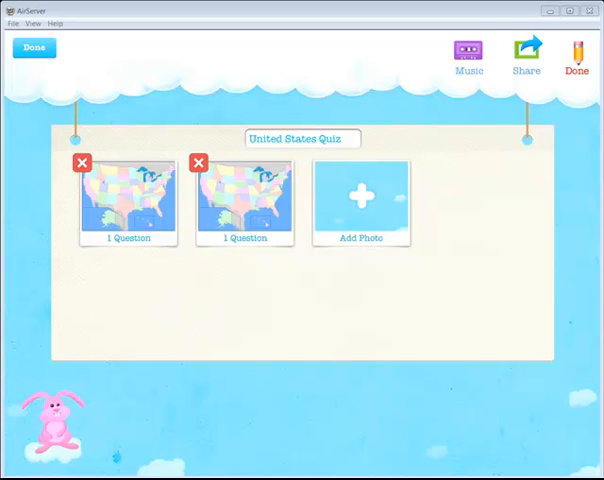
{"action": "left_click", "coordinate": [469, 51]}
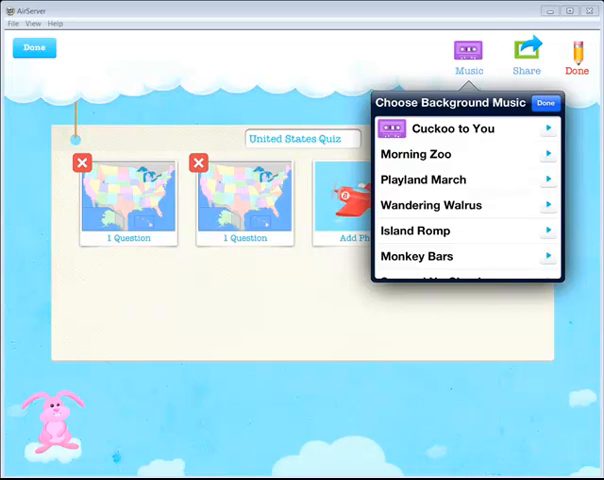
{"action": "left_click", "coordinate": [545, 103]}
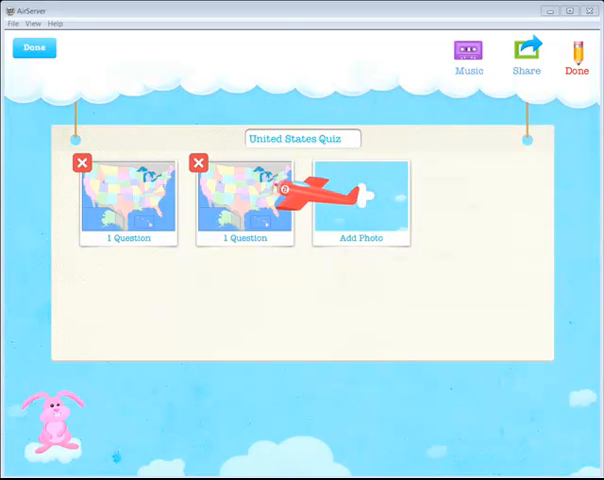
{"action": "left_click", "coordinate": [468, 54]}
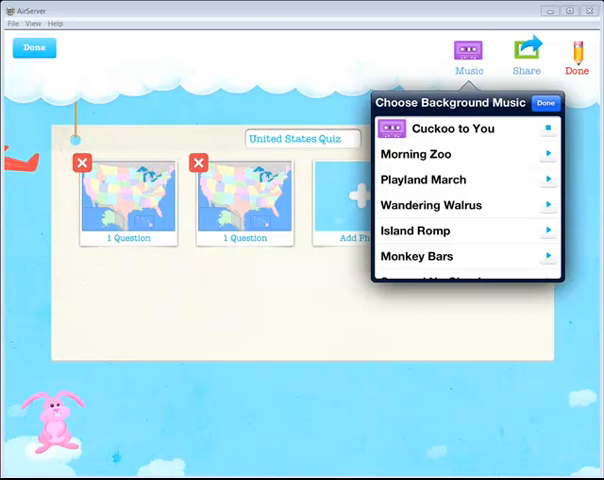
{"action": "left_click", "coordinate": [545, 102]}
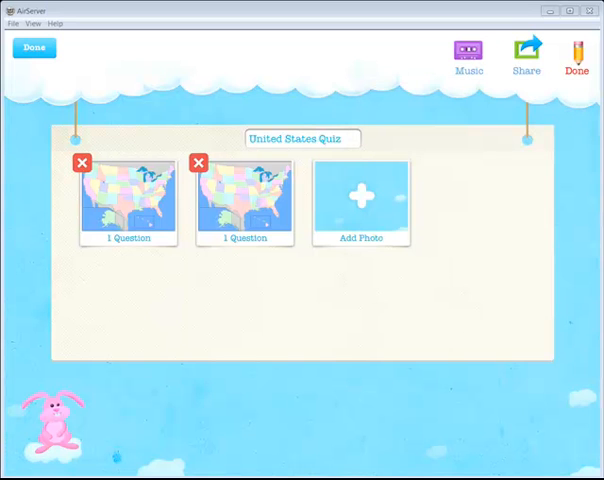
Set the game's background music to No Music
{"action": "left_click", "coordinate": [468, 52]}
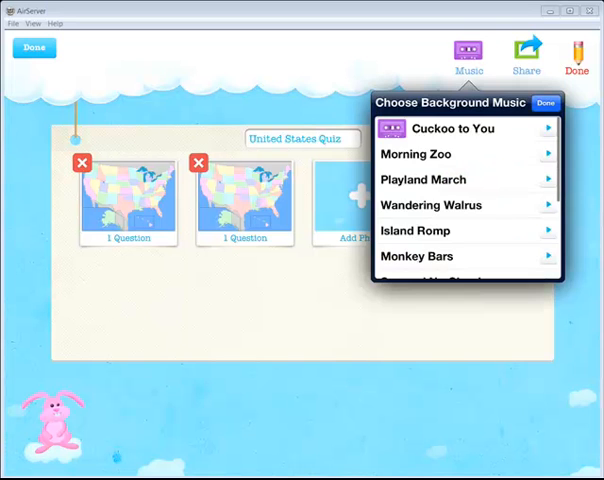
{"action": "scroll", "scroll_direction": "down", "scroll_amount": 3}
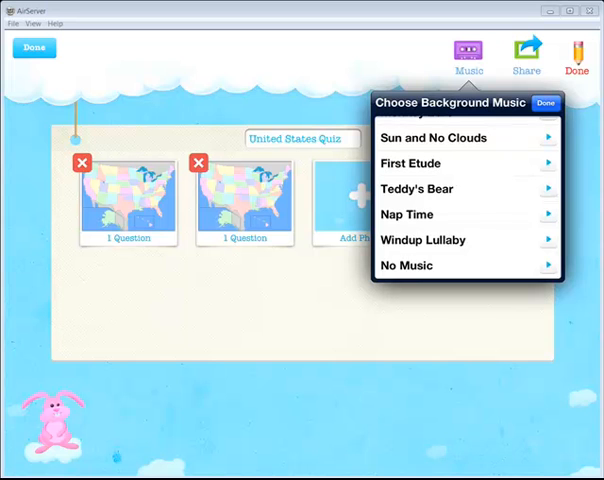
{"action": "left_click", "coordinate": [406, 265]}
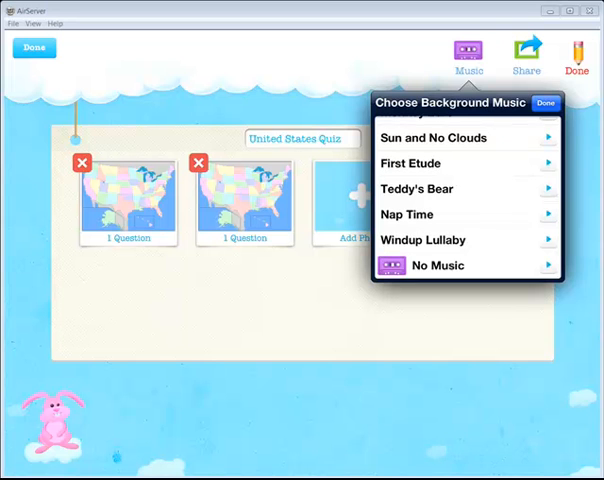
{"action": "left_click", "coordinate": [545, 102]}
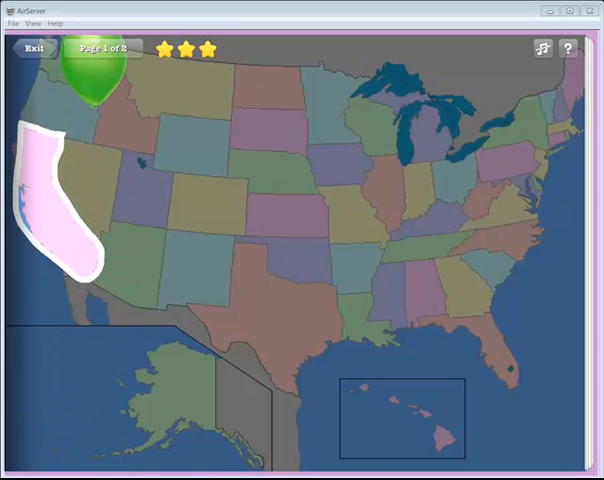
Answer a map question while playtesting the United States Quiz
{"action": "left_click", "coordinate": [97, 49]}
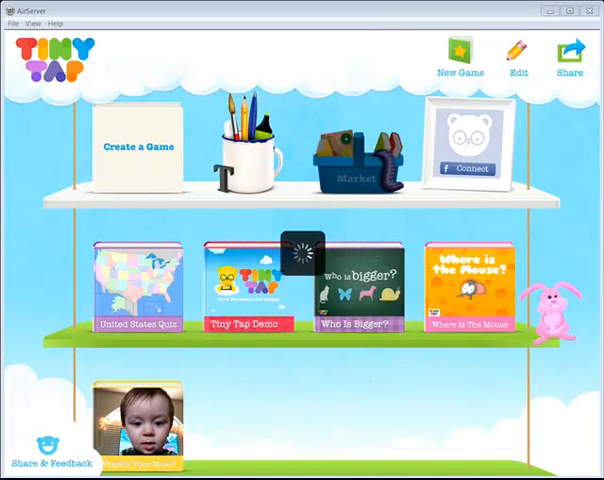
{"action": "left_click", "coordinate": [350, 155]}
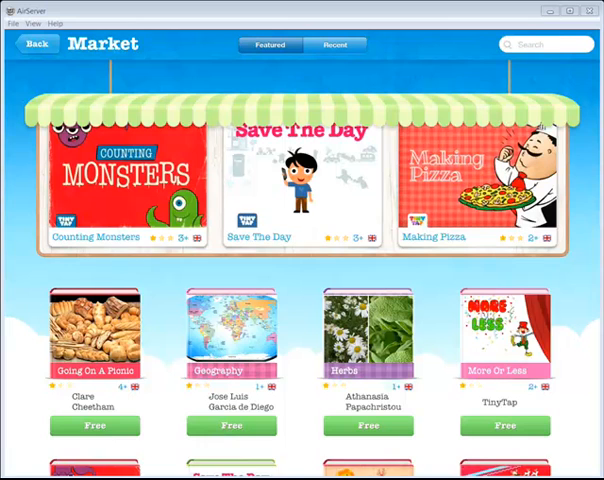
{"action": "scroll", "scroll_direction": "down", "scroll_amount": 3}
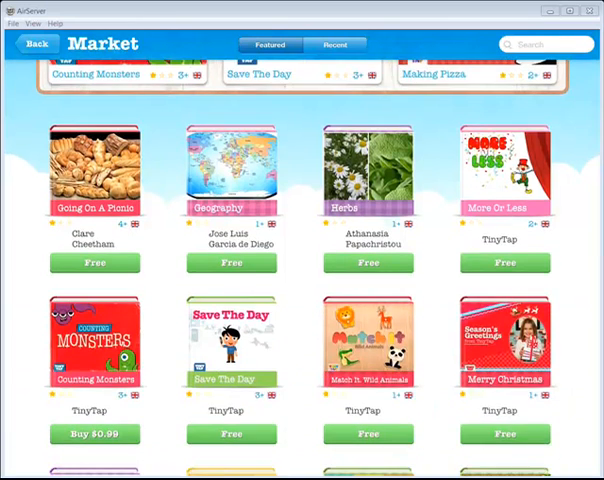
{"action": "scroll", "scroll_direction": "down", "scroll_amount": 3}
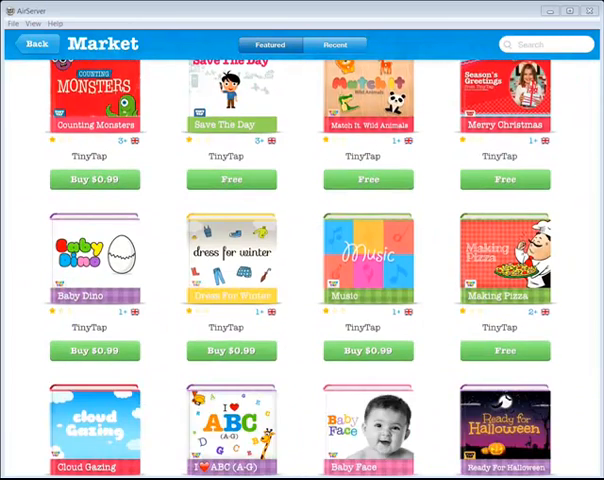
{"action": "scroll", "scroll_direction": "down", "scroll_amount": 3}
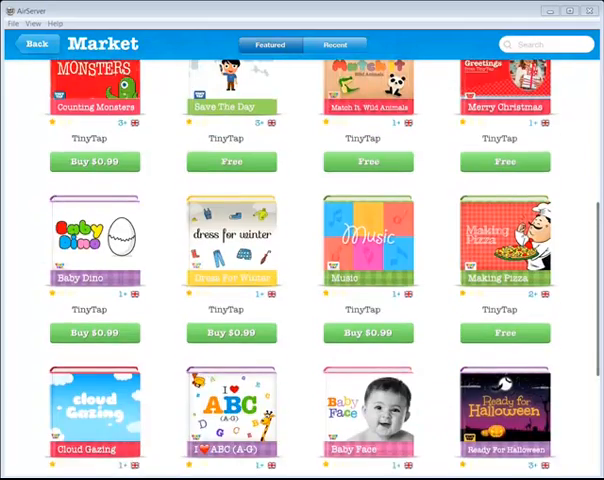
{"action": "scroll", "scroll_direction": "down", "scroll_amount": 3}
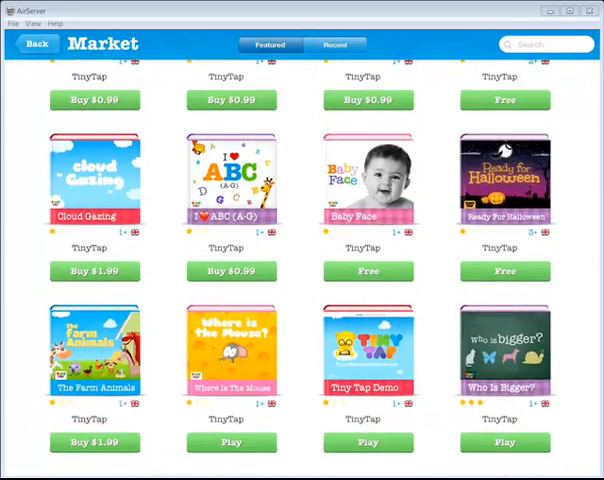
{"action": "scroll", "scroll_direction": "down", "scroll_amount": 3}
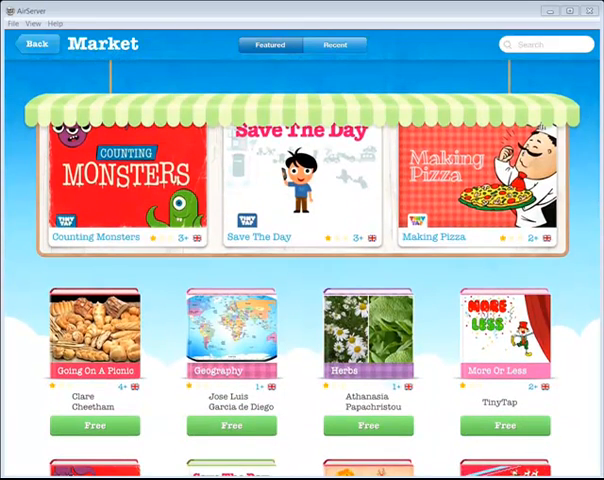
{"action": "left_click", "coordinate": [37, 43]}
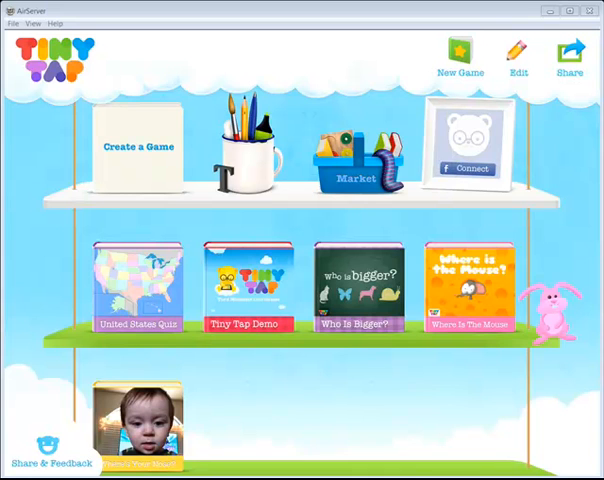
Paint an orange sun in the top-right corner of a new drawing page
{"action": "left_click", "coordinate": [248, 288]}
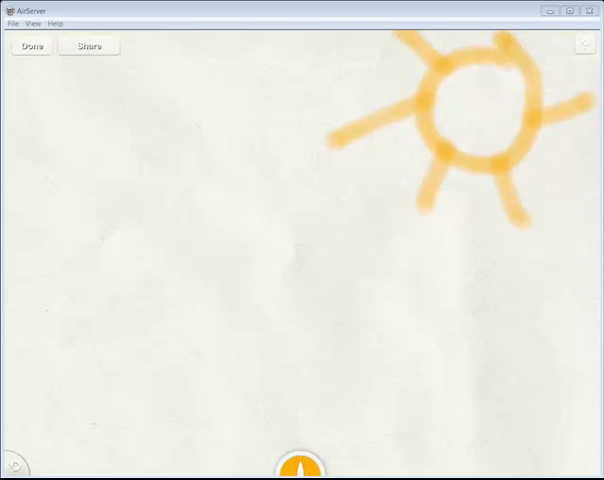
{"action": "left_click", "coordinate": [298, 468]}
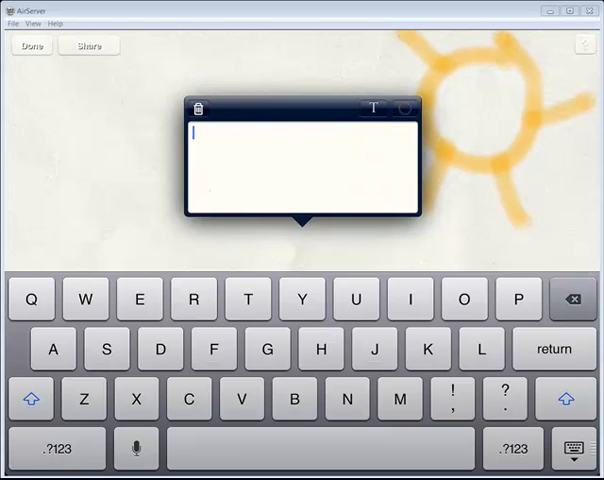
Add the text 'Type in a question' to the drawing below the sun
{"action": "left_click", "coordinate": [573, 299]}
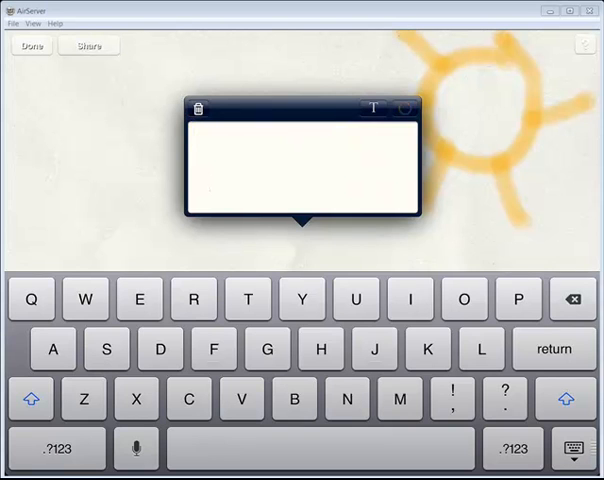
{"action": "type", "text": "Type in a"}
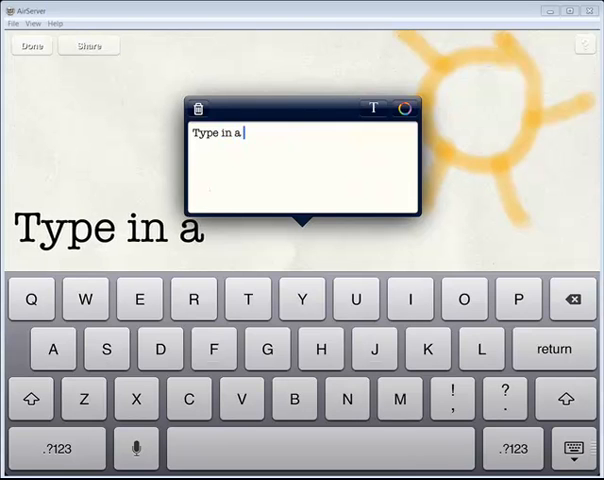
{"action": "type", "text": "question"}
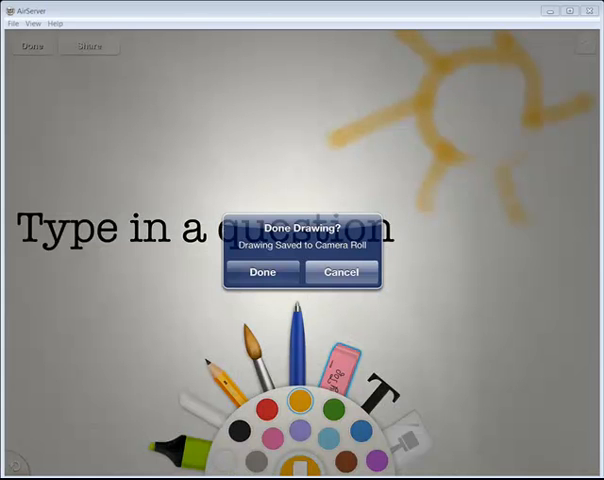
Confirm 'Done Drawing?' to save the drawing and start a new unnamed game
{"action": "left_click", "coordinate": [261, 272]}
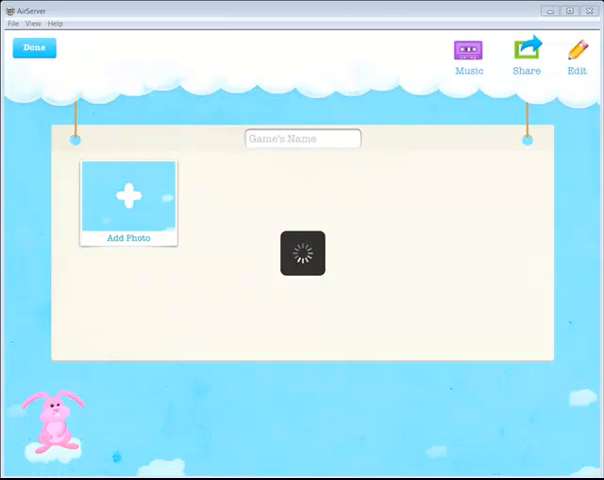